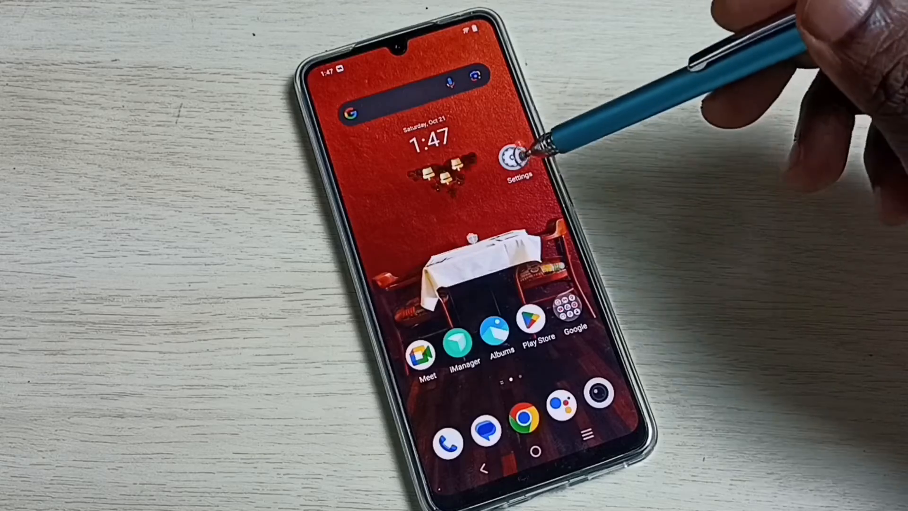
# Step: Go from the home screen into Settings and down to the About phone page
pyautogui.click(517, 151)
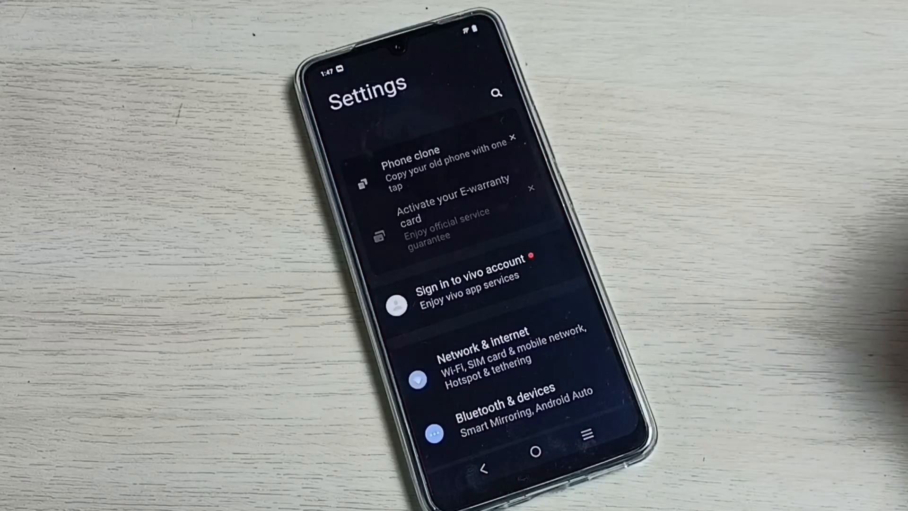
pyautogui.scroll(-3)
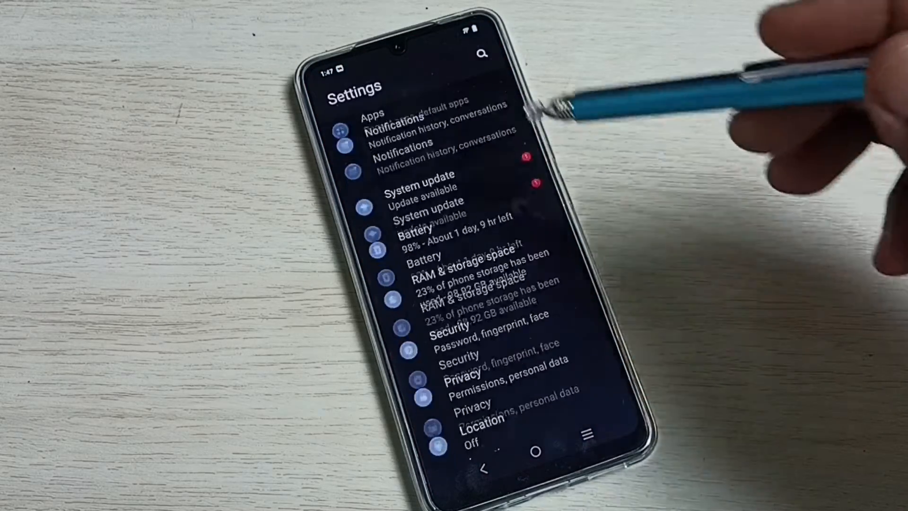
pyautogui.scroll(-3)
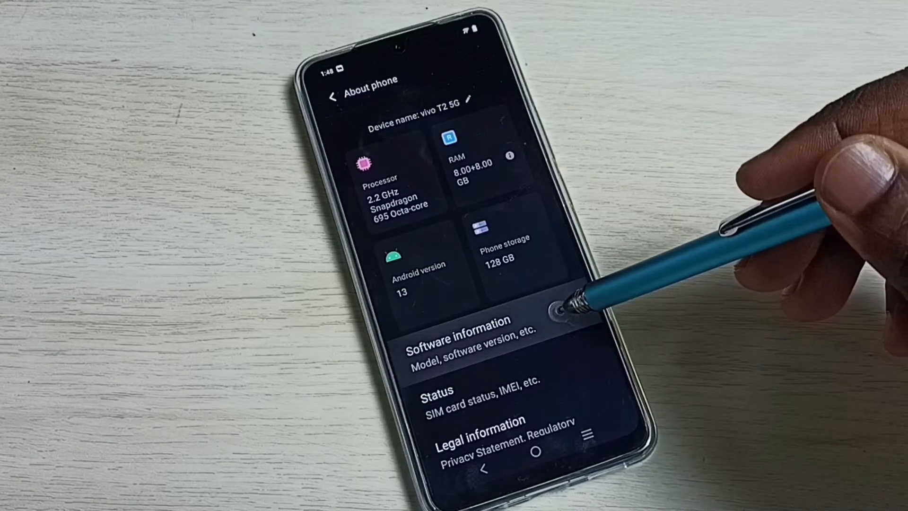
# Step: Unlock developer mode via Software information and reach Developer options on the System page
pyautogui.click(458, 336)
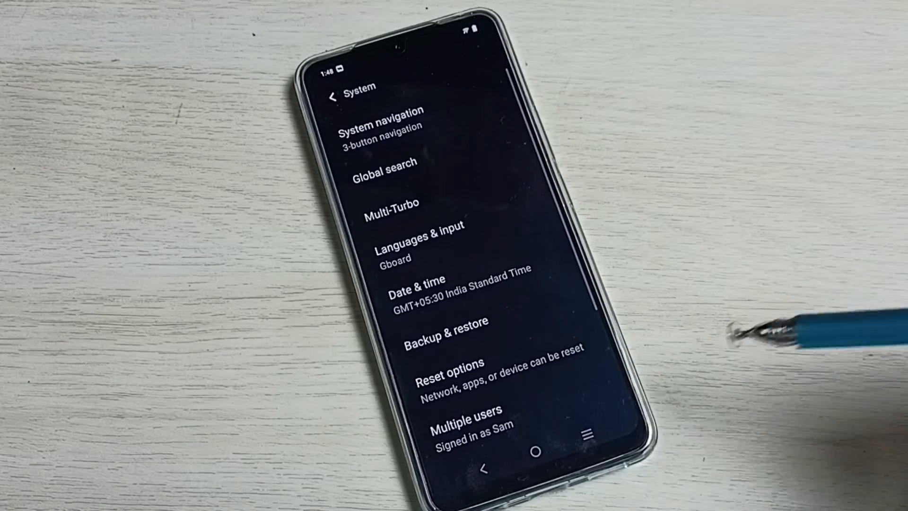
pyautogui.scroll(-3)
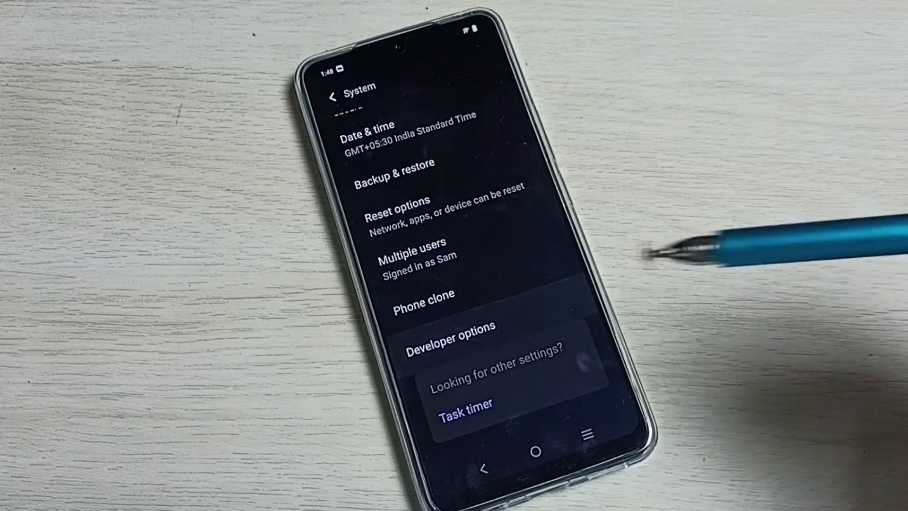
pyautogui.click(449, 331)
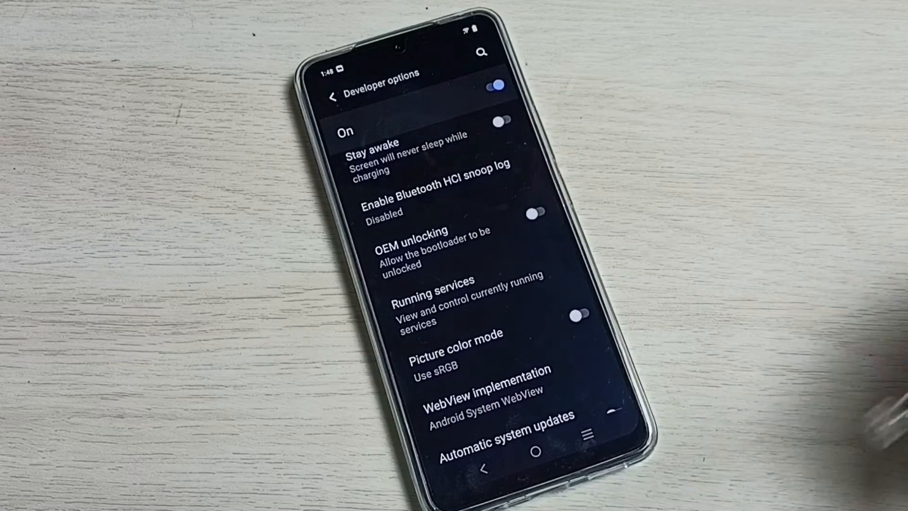
# Step: Scroll the Developer options list down to the Debugging section with USB debugging
pyautogui.scroll(-3)
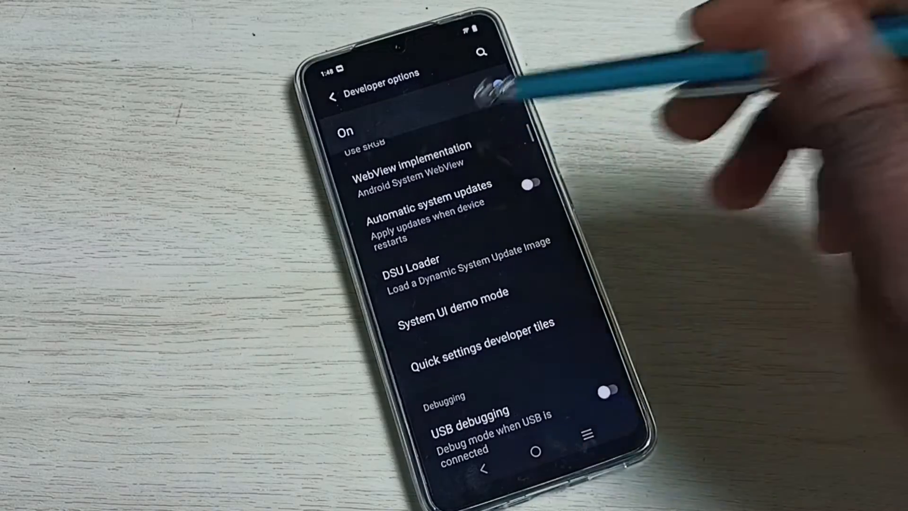